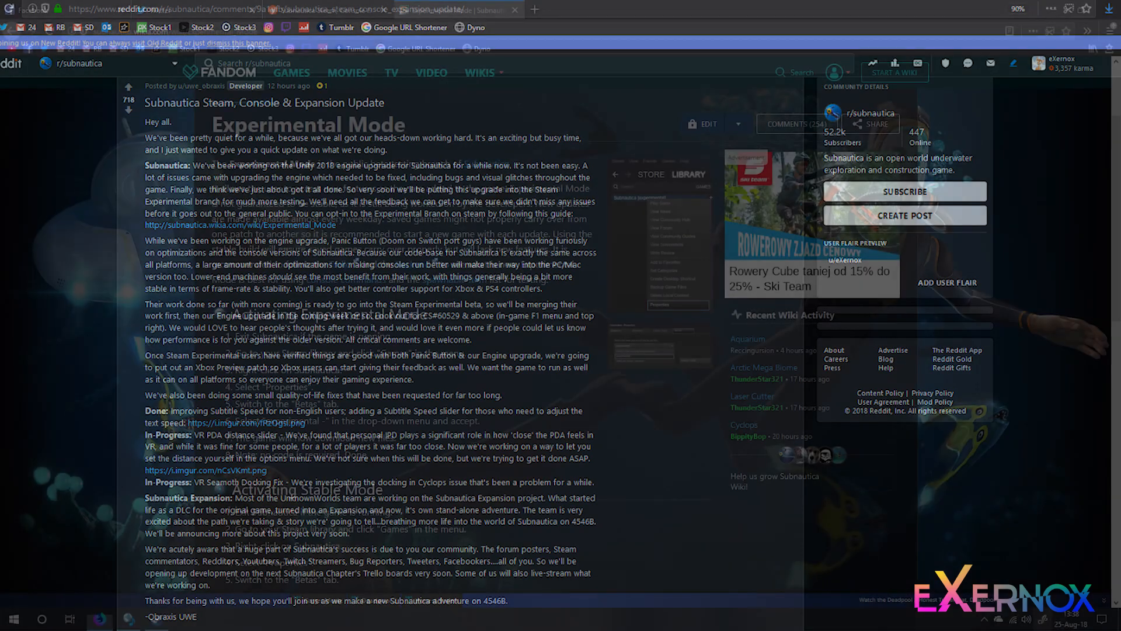
click(458, 10)
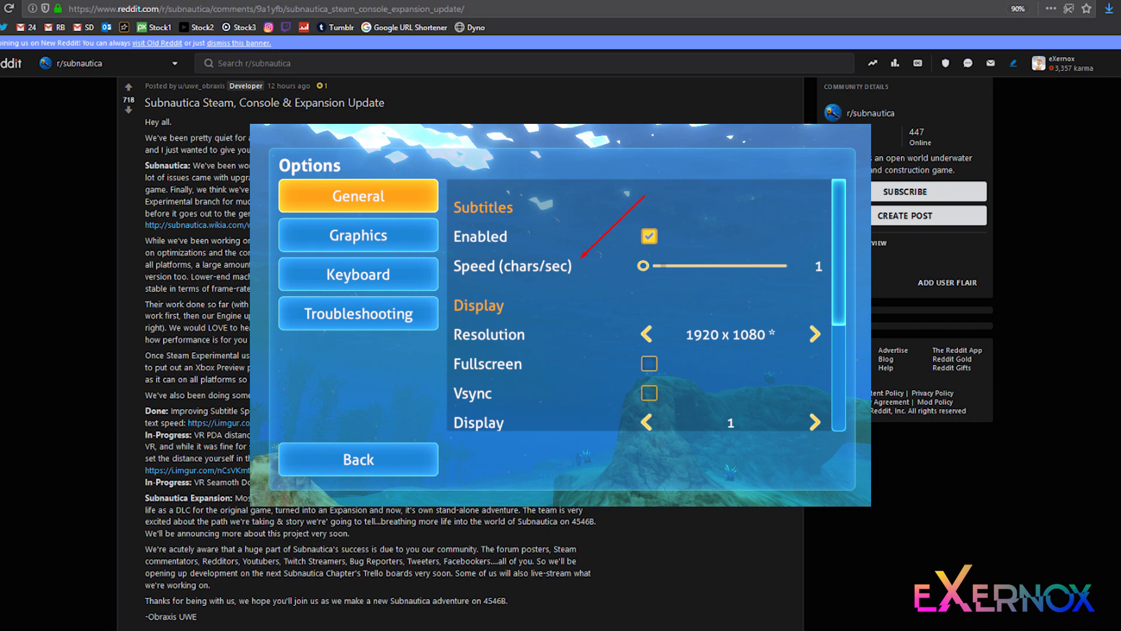
click(358, 459)
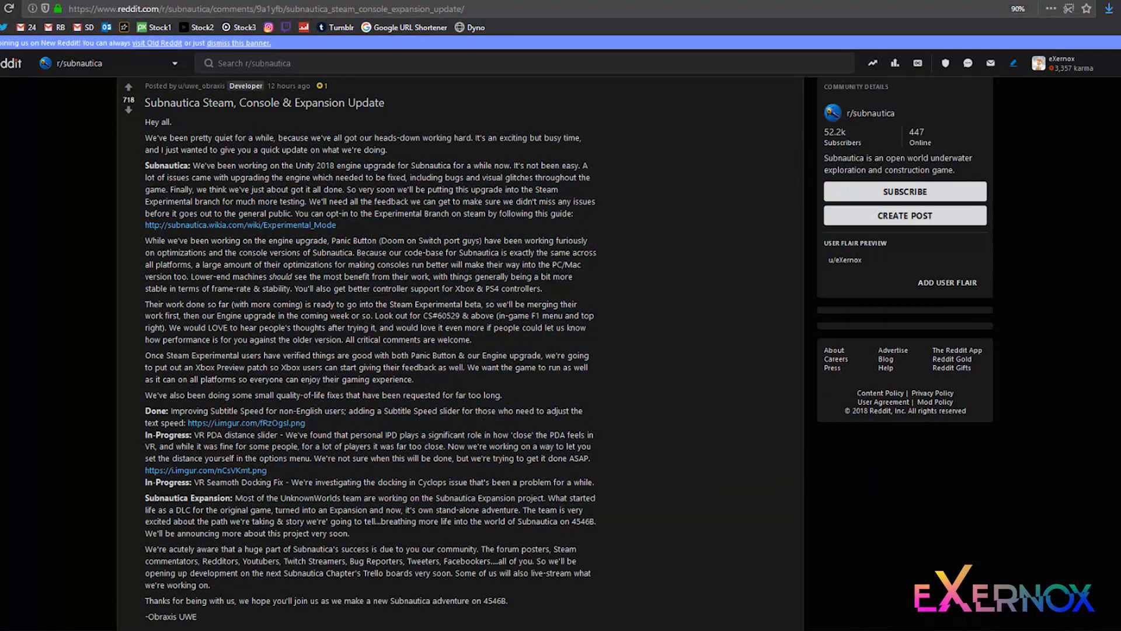